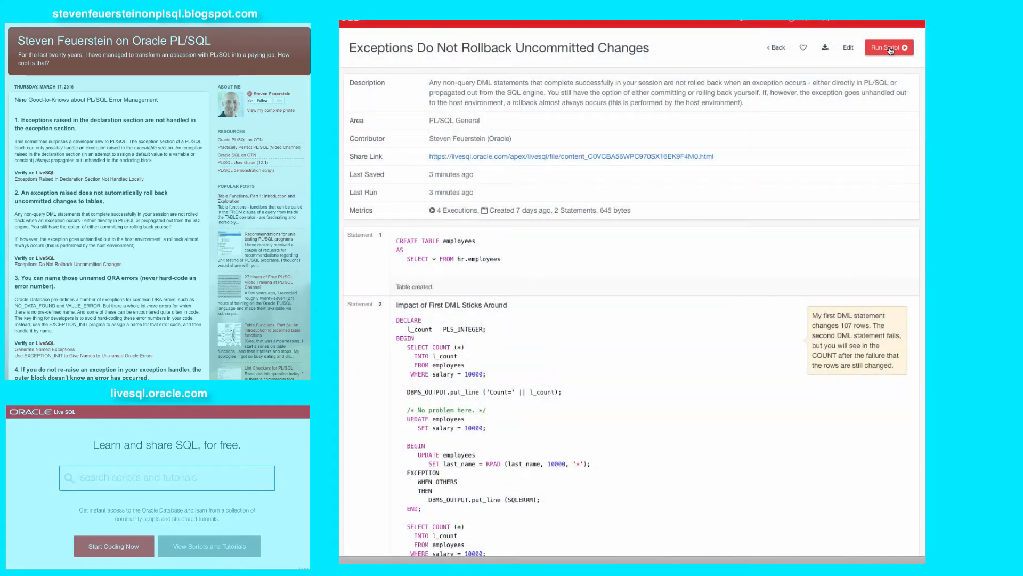
# Run the 'Exceptions Do Not Rollback Uncommitted Changes' script and show Script Results with counts and the error.
pyautogui.click(888, 48)
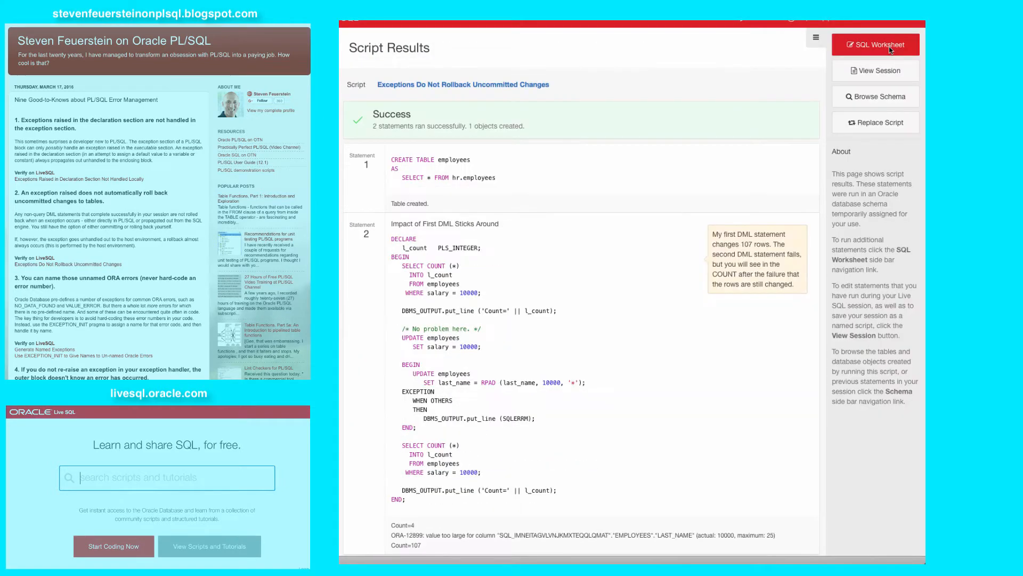